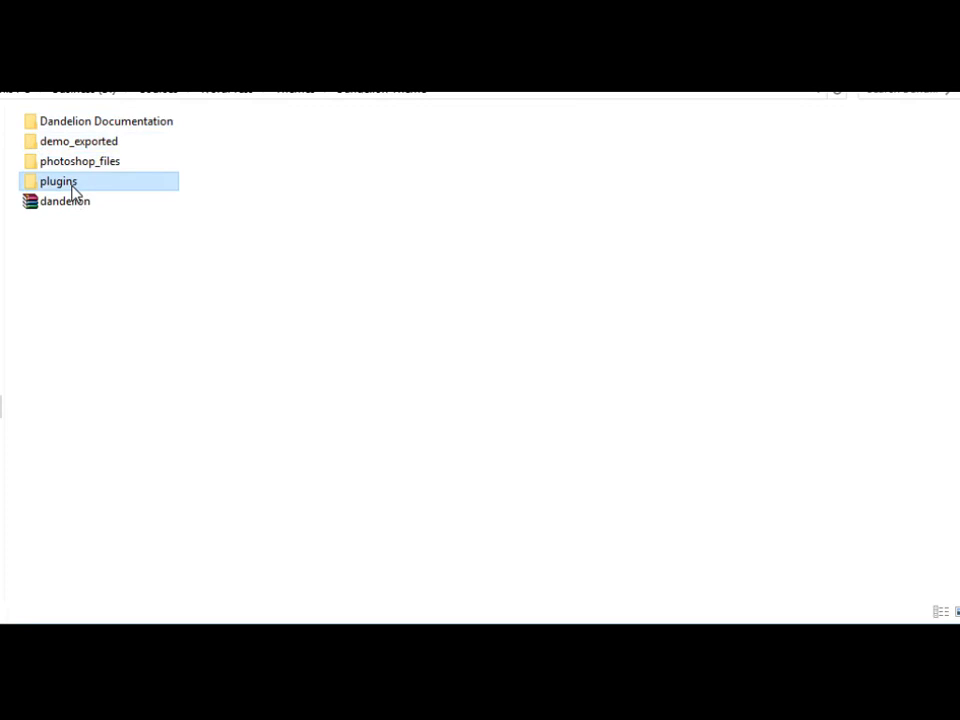
mouse_move(108, 196)
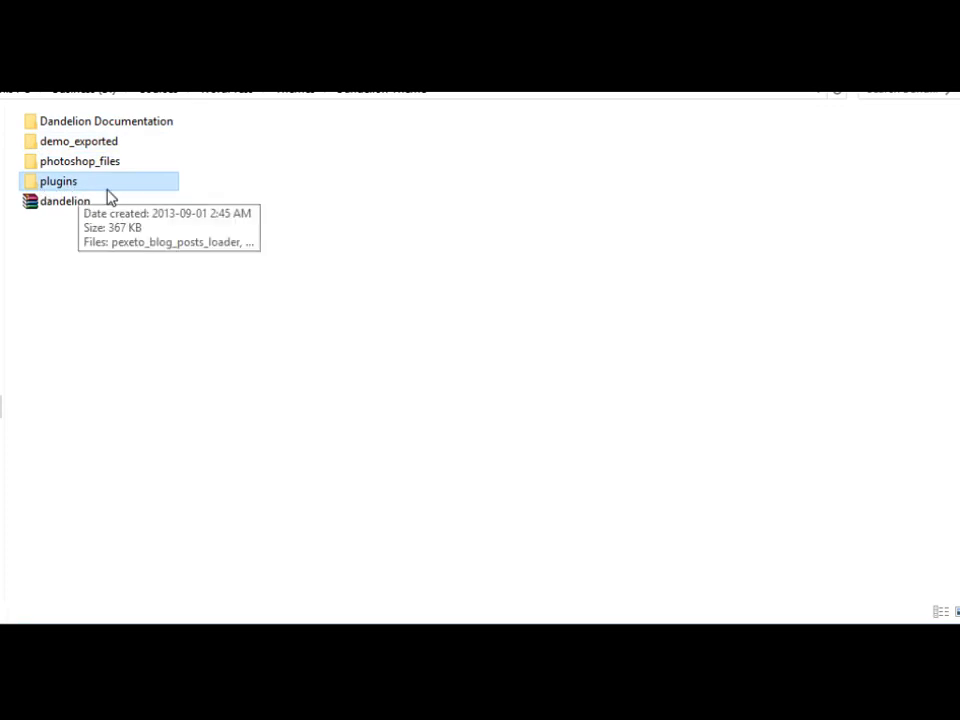
mouse_move(102, 260)
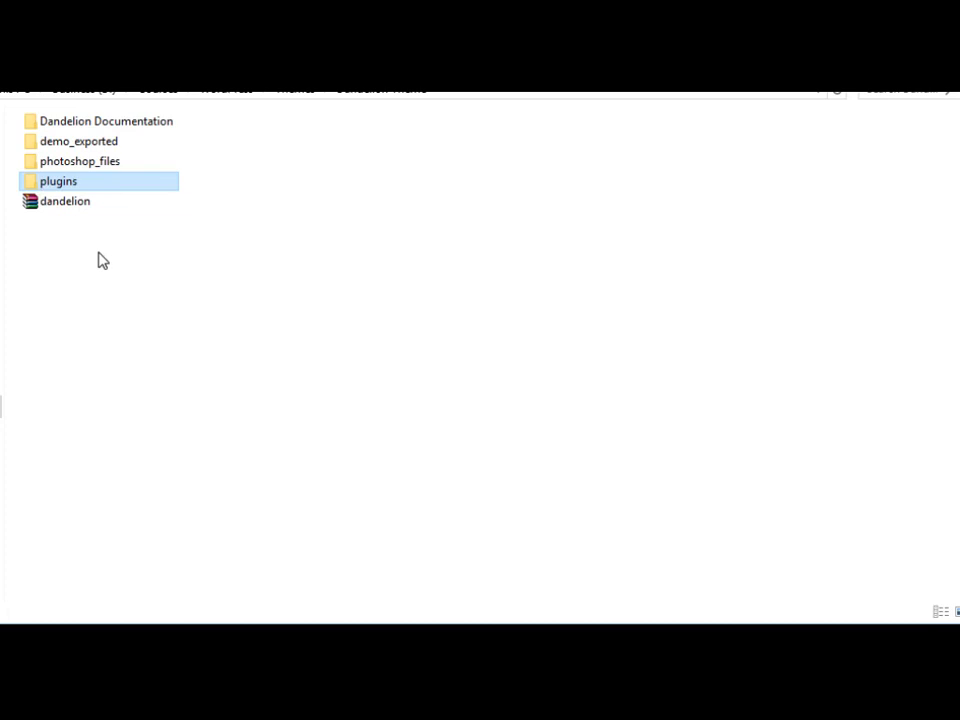
- Review the installed themes: Twenty Seventeen active, plus Twenty Fifteen and Twenty Sixteen
left_click(65, 201)
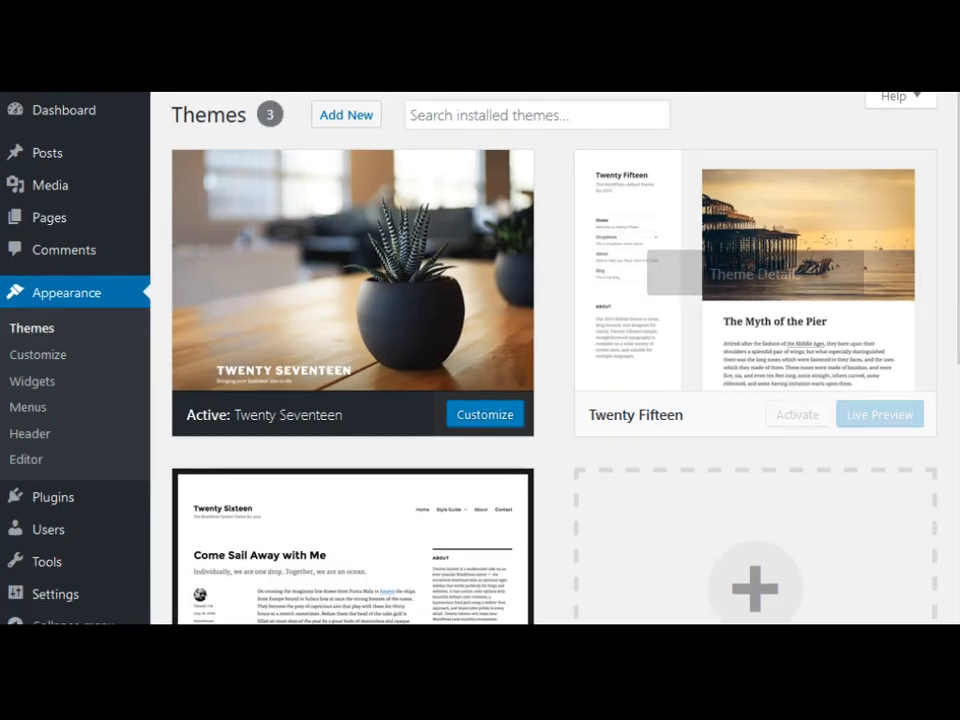
scroll("down", 3)
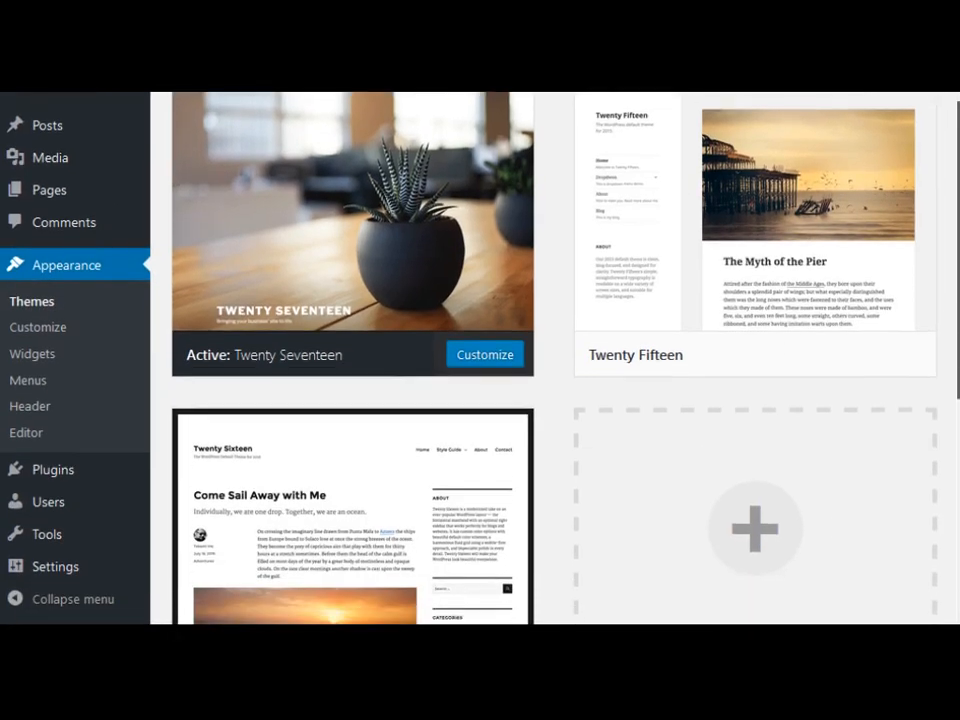
scroll("down", 3)
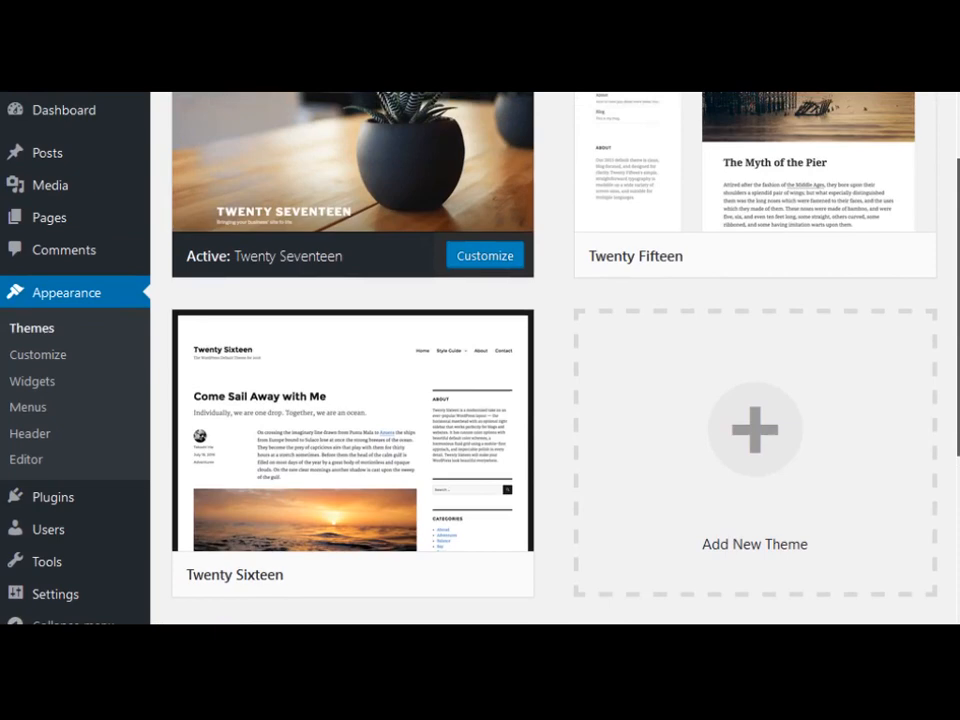
scroll("up", 3)
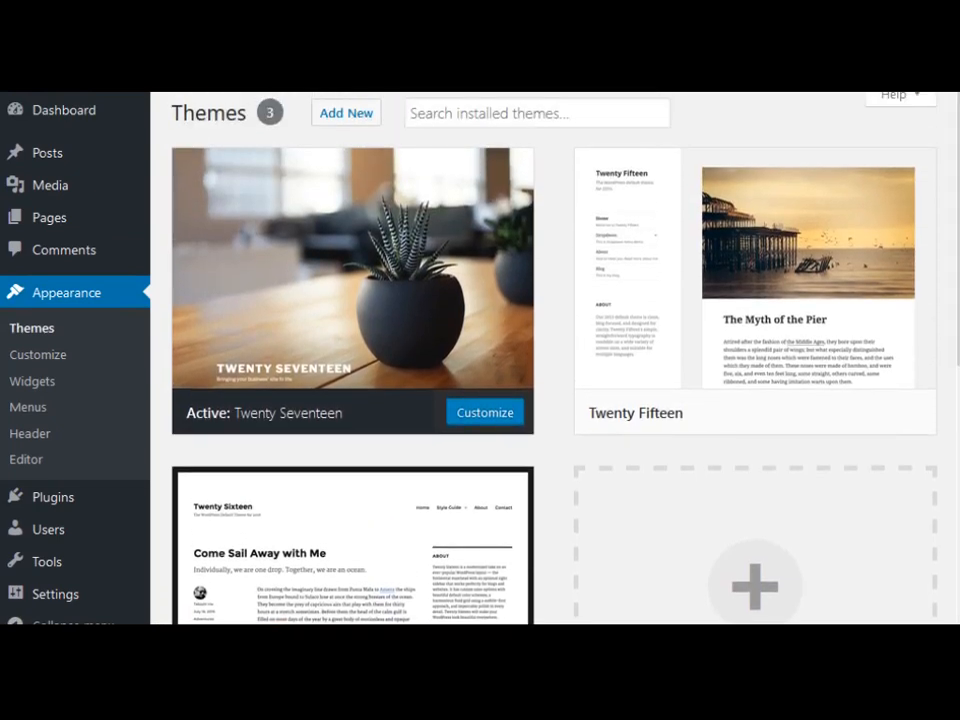
mouse_move(193, 448)
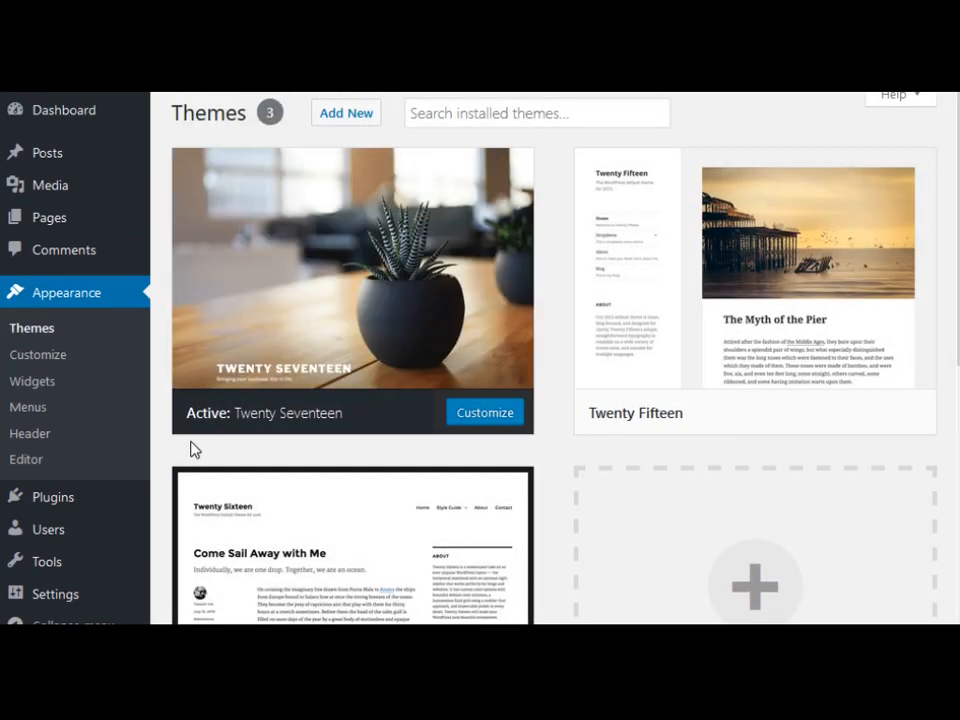
mouse_move(352, 270)
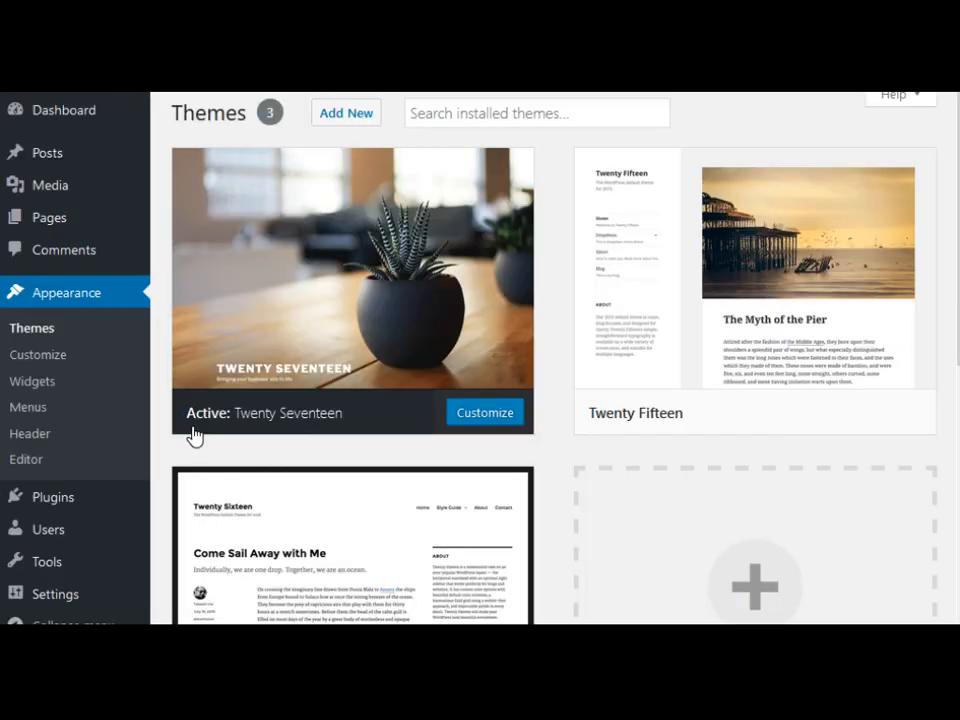
mouse_move(346, 112)
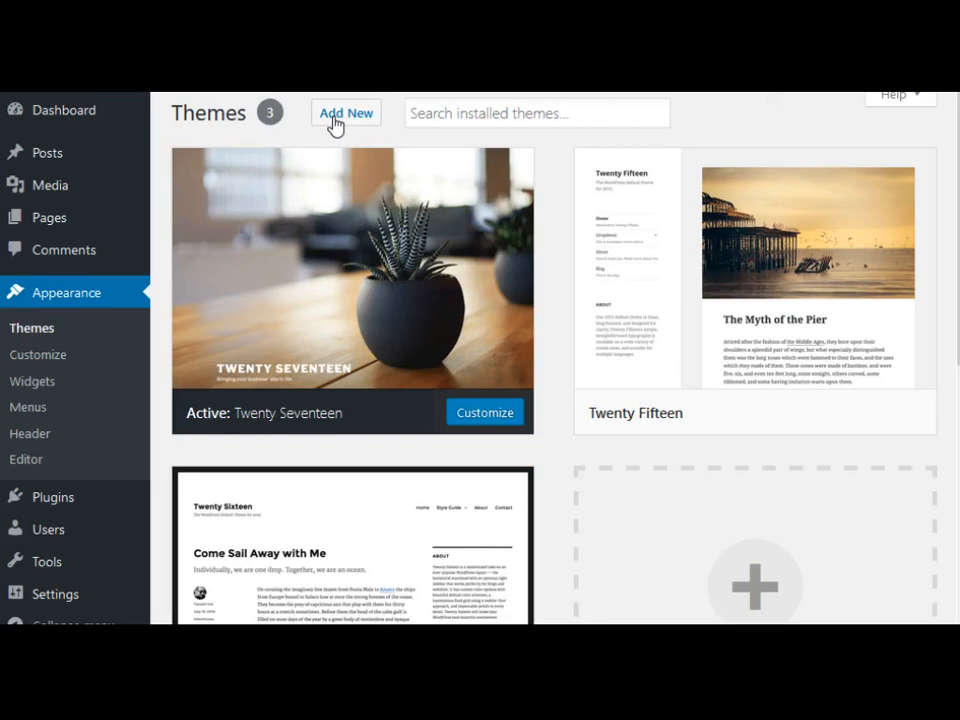
- Reach the theme upload form via Add New > Upload Theme and choose dandelion.zip
left_click(346, 112)
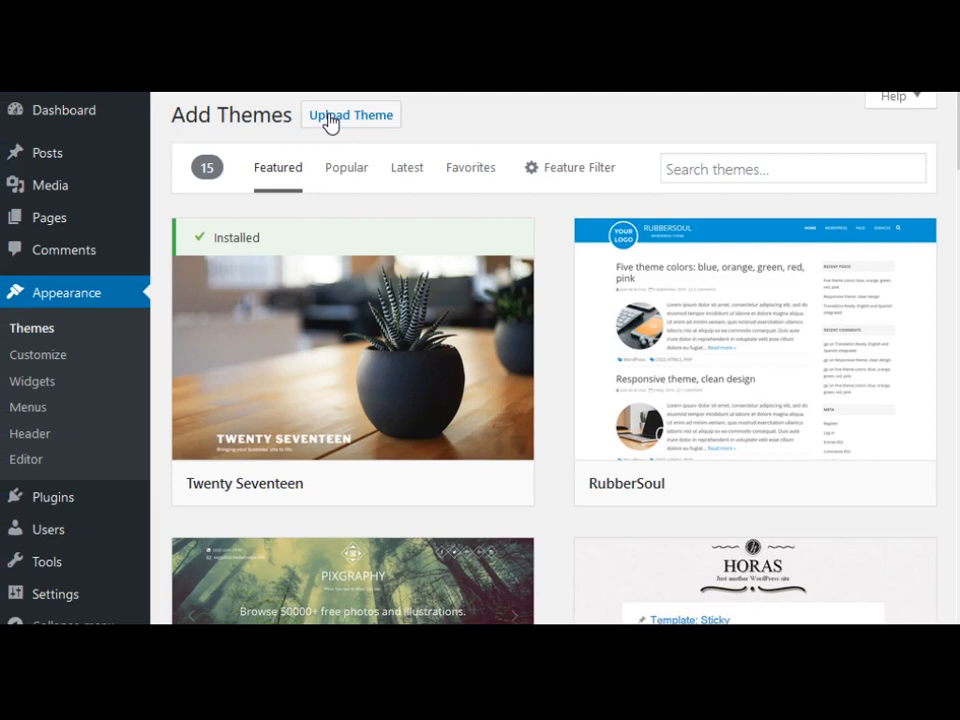
left_click(350, 114)
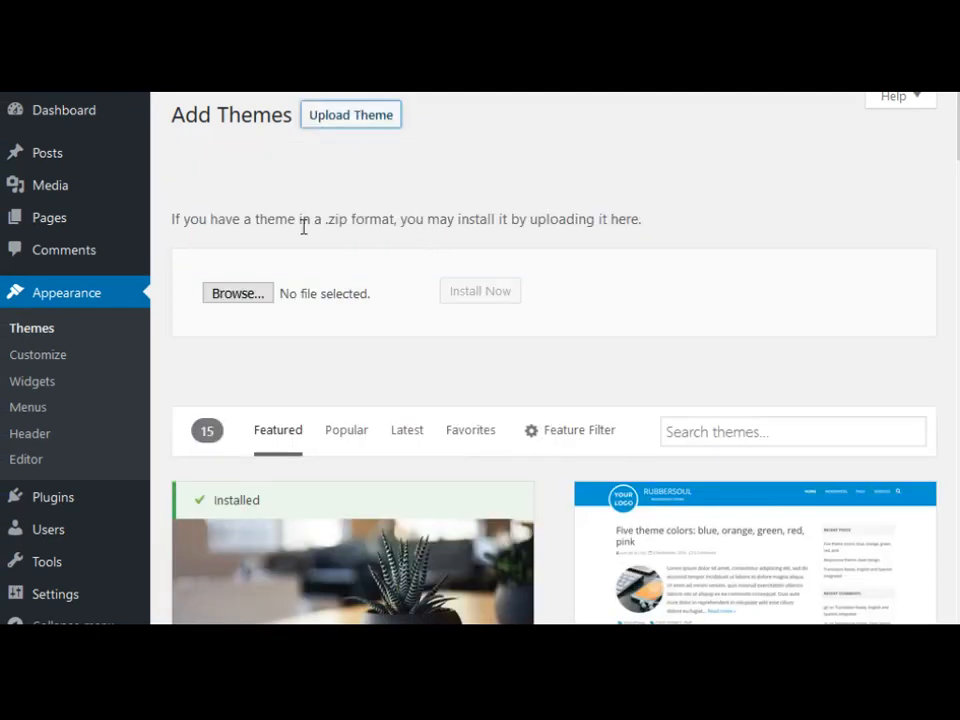
mouse_move(225, 260)
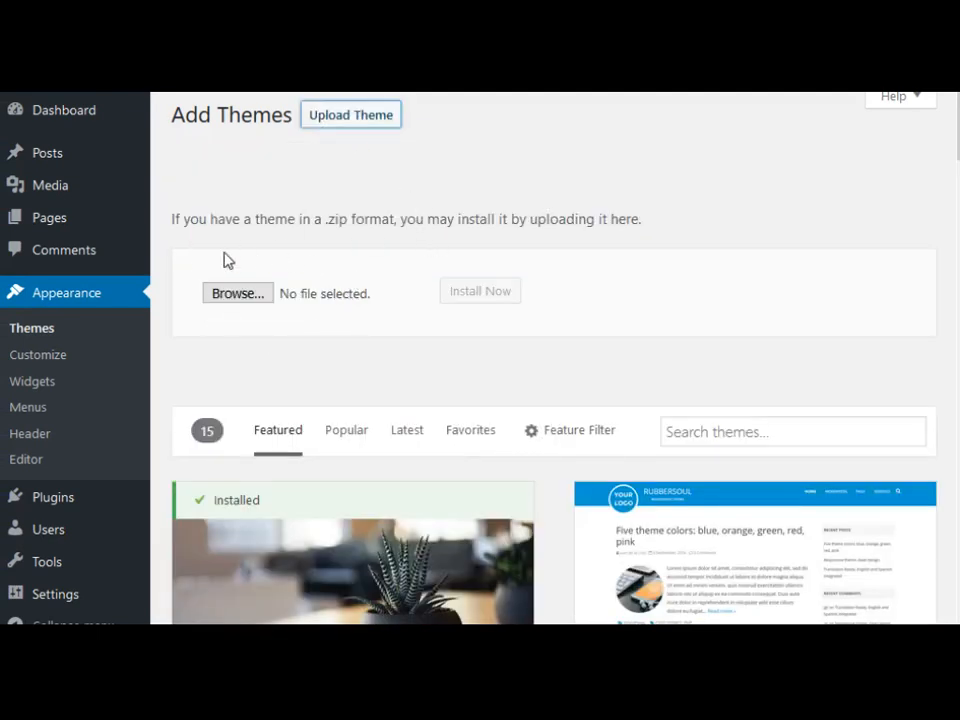
double_click(274, 219)
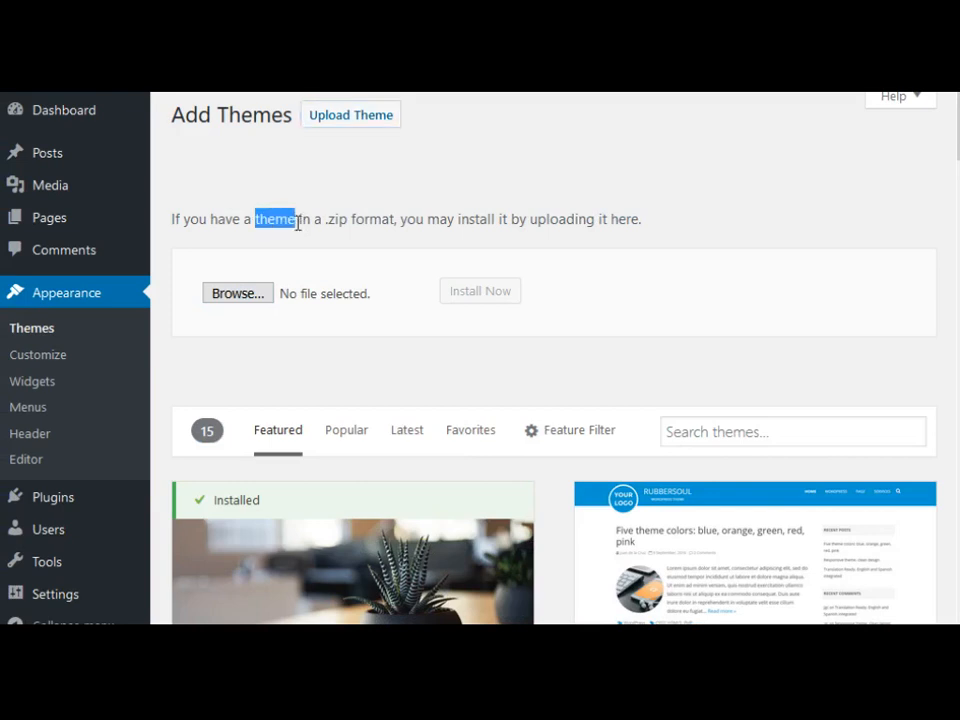
left_click(262, 219)
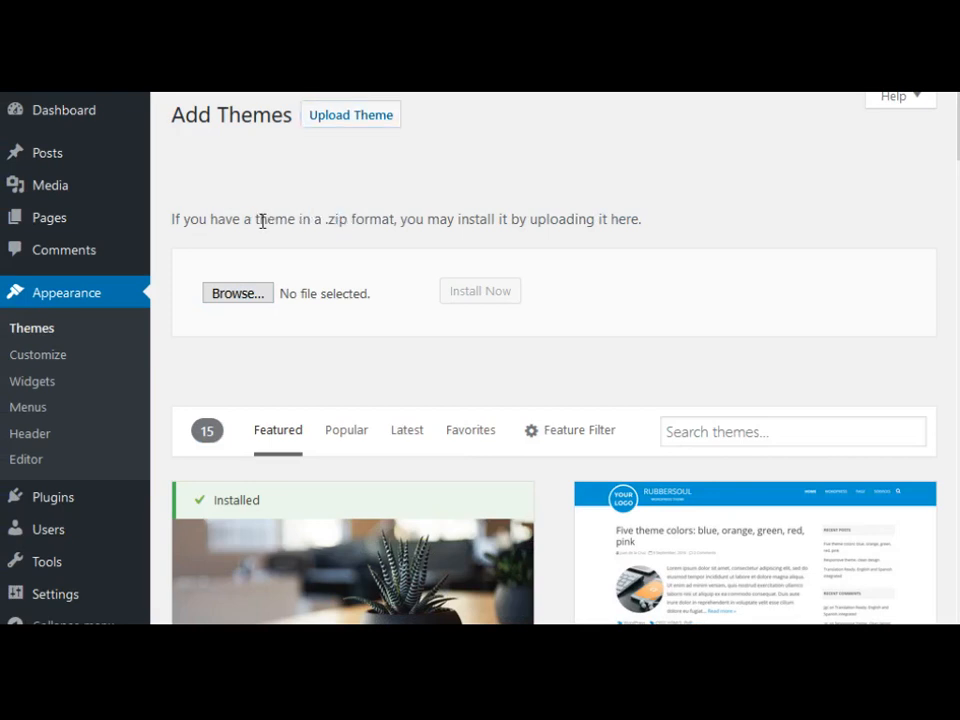
double_click(360, 219)
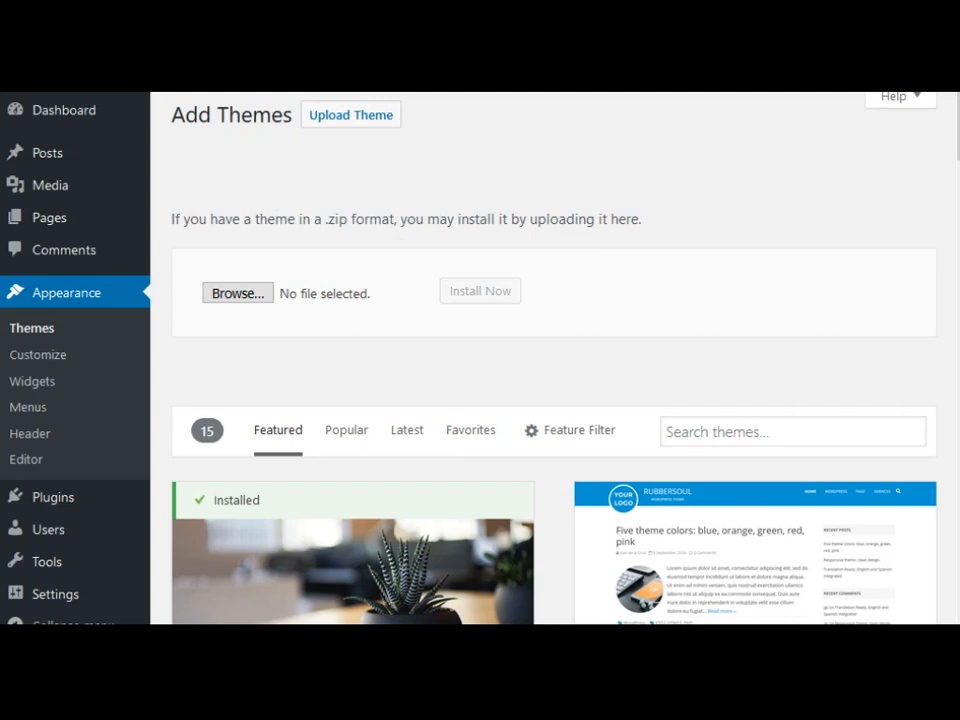
left_click(237, 293)
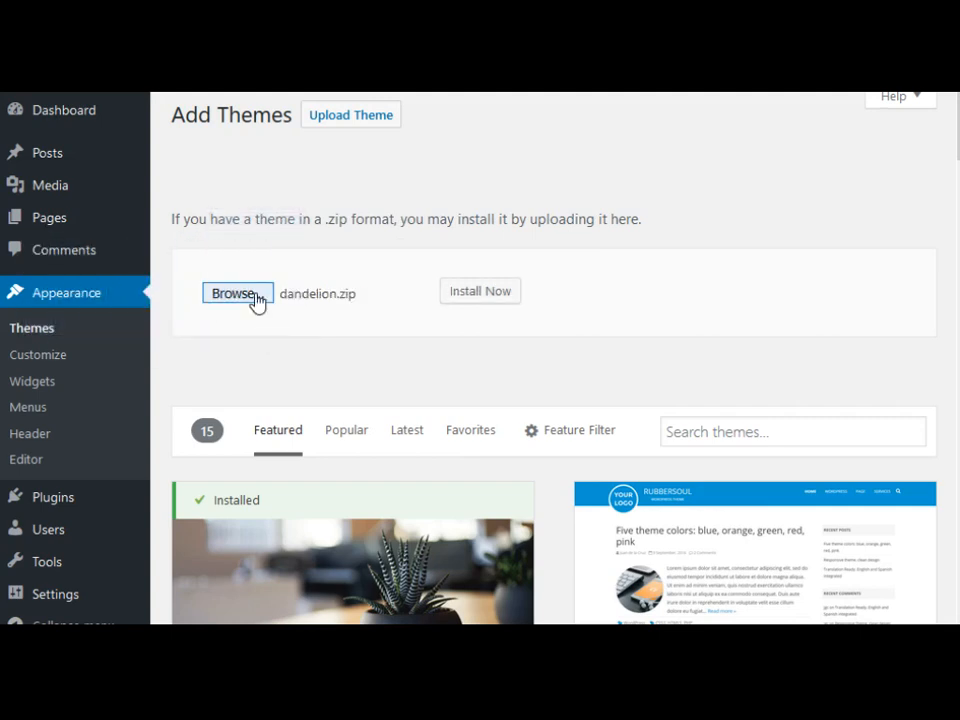
mouse_move(300, 300)
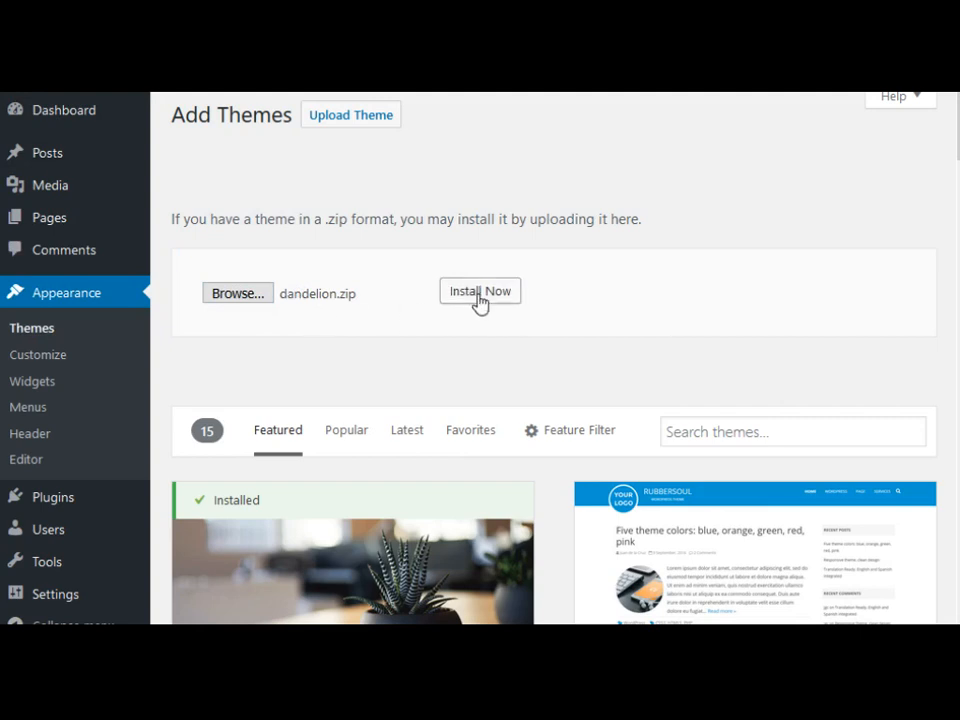
- Install the theme from dandelion.zip and confirm the 'Theme installed successfully' message
left_click(479, 291)
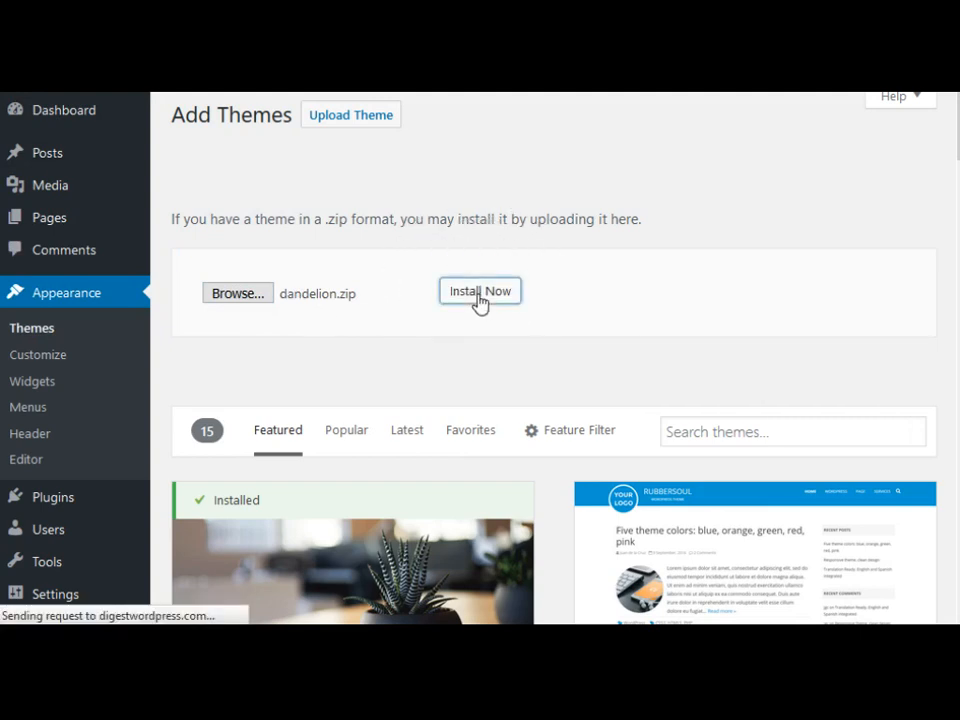
left_click(479, 291)
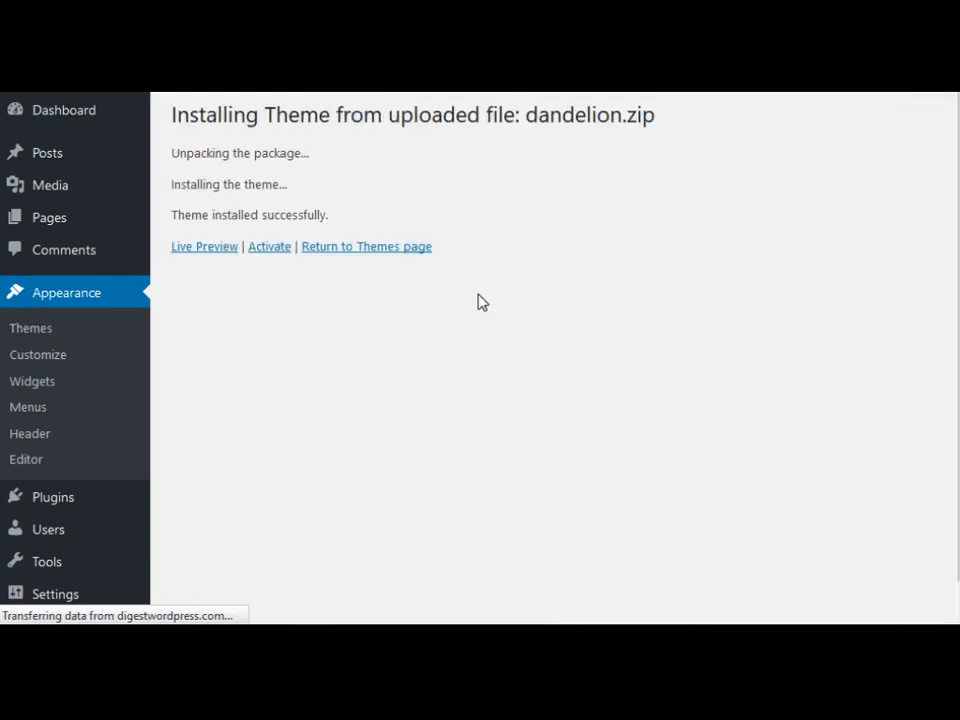
double_click(309, 214)
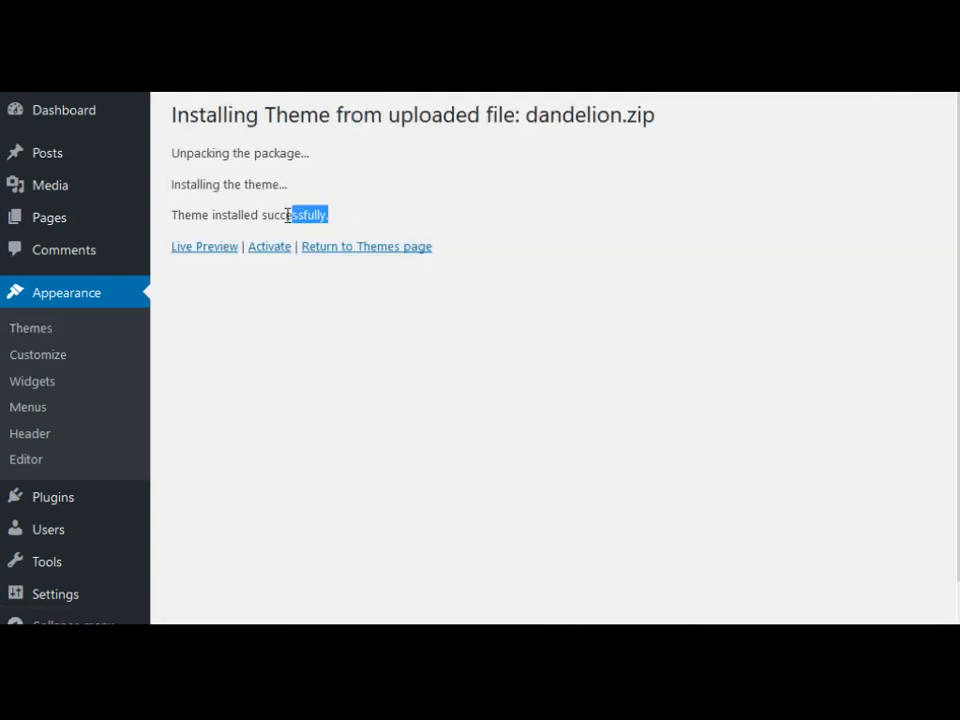
triple_click(250, 214)
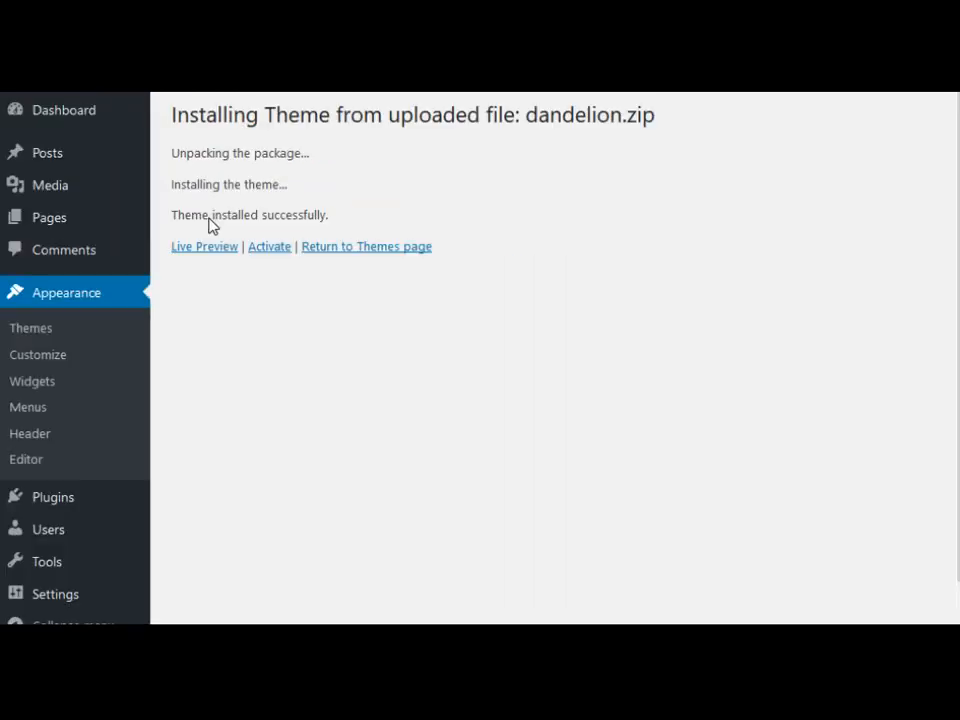
mouse_move(269, 246)
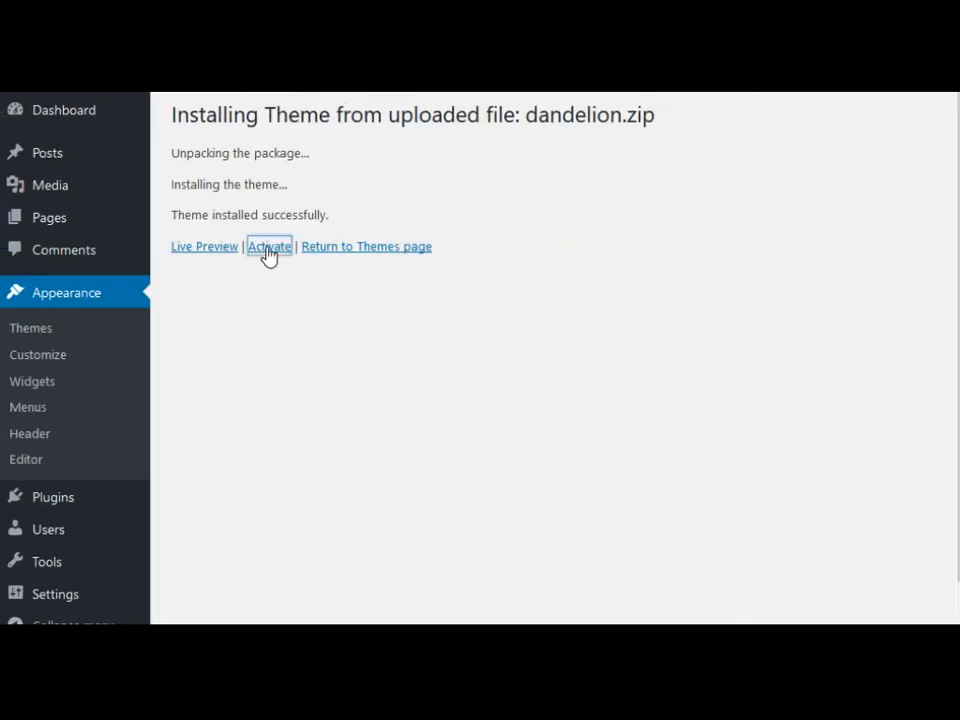
- Activate Dandelion and view the live site showing the new design
left_click(269, 246)
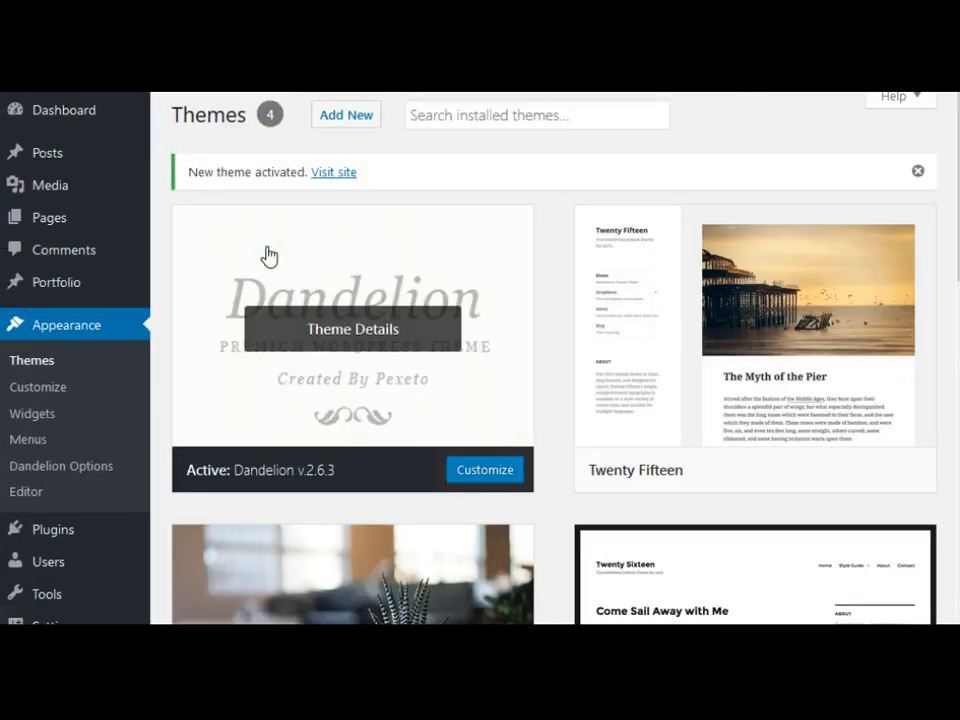
mouse_move(185, 490)
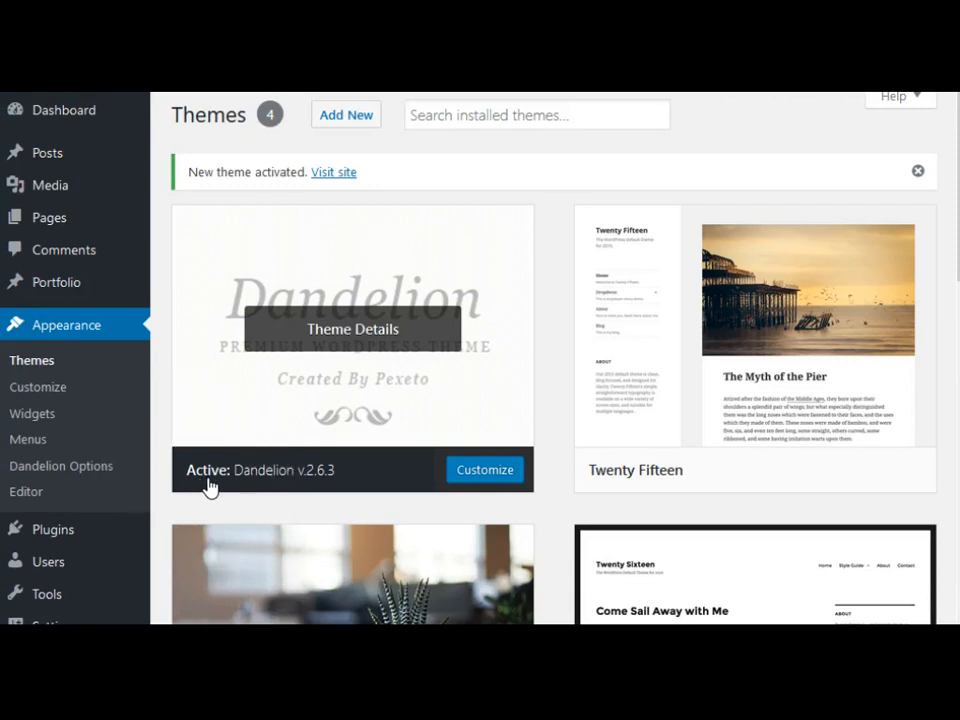
mouse_move(420, 267)
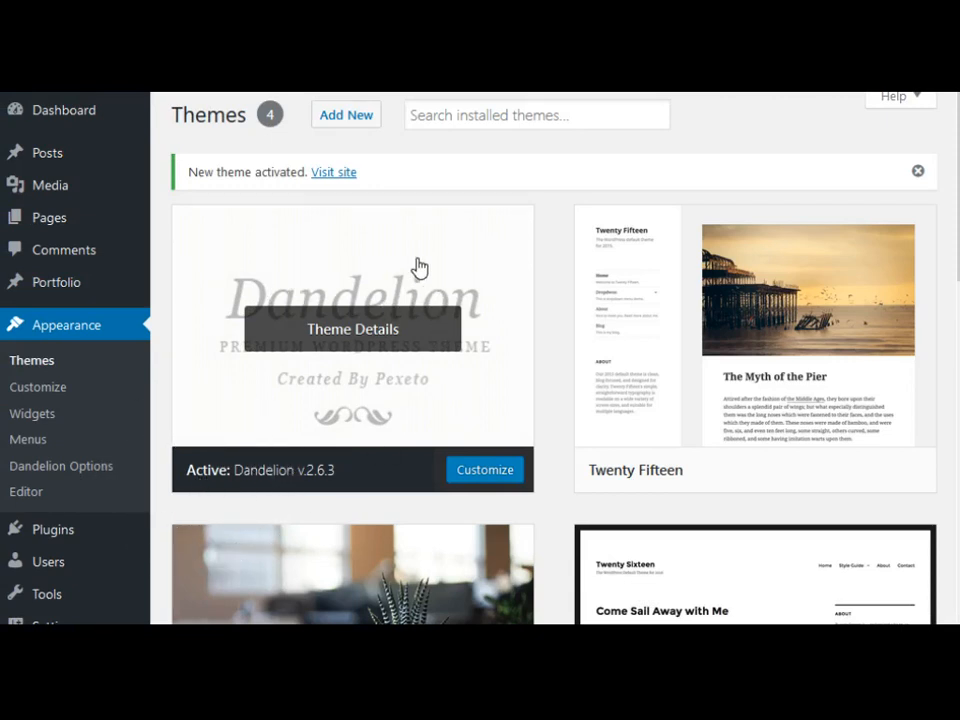
left_click(333, 171)
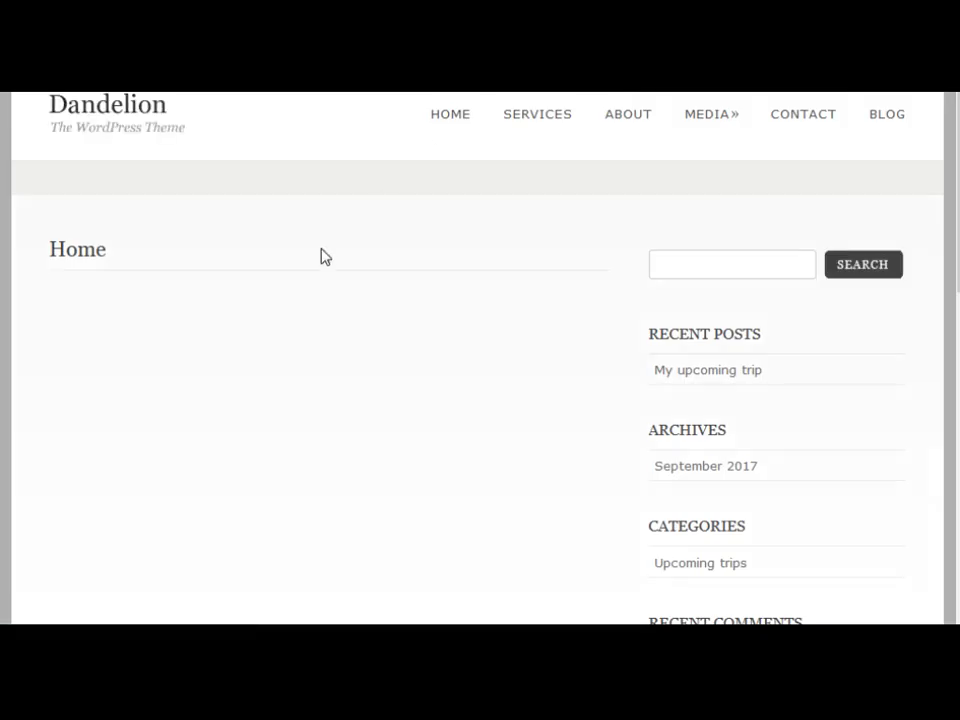
mouse_move(267, 149)
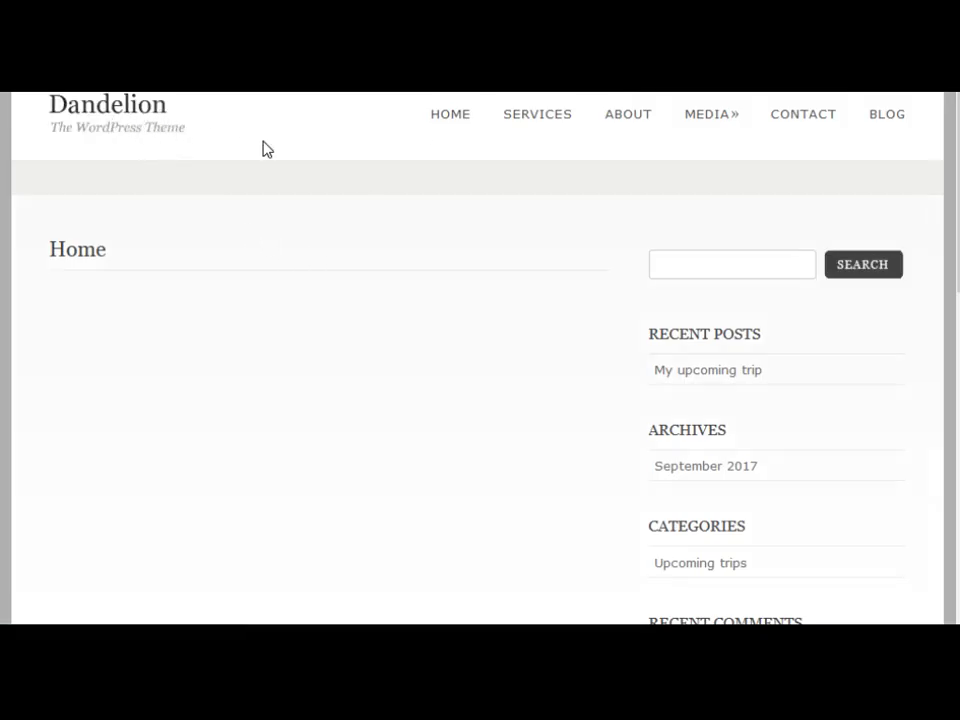
mouse_move(313, 172)
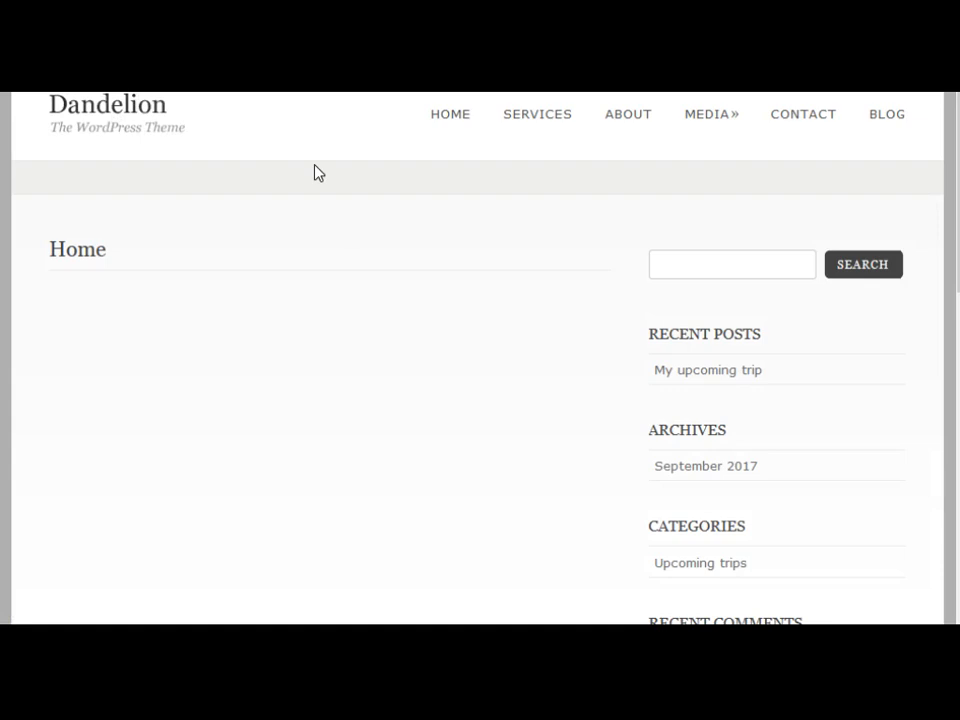